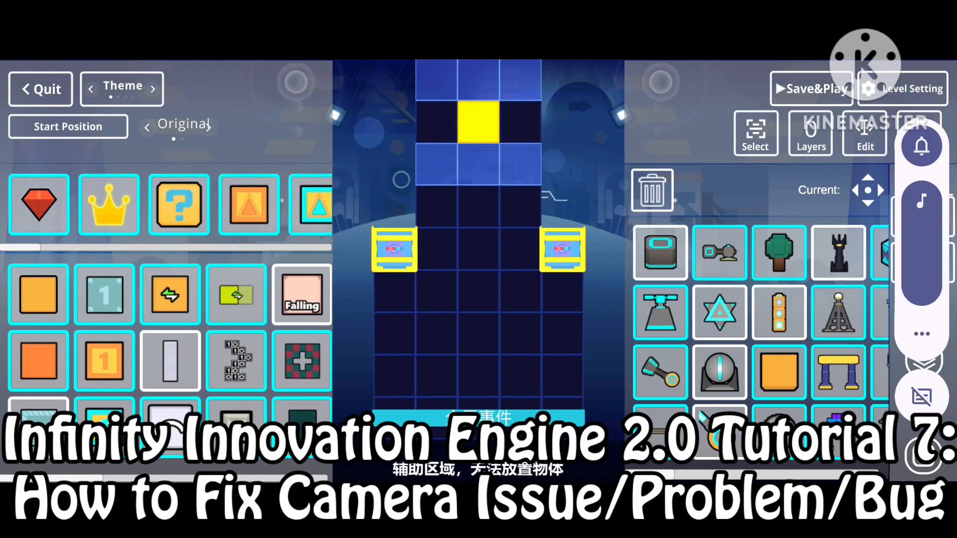
# Switch to the Camera category and open the 视角设置 camera settings dialog.
pyautogui.click(921, 145)
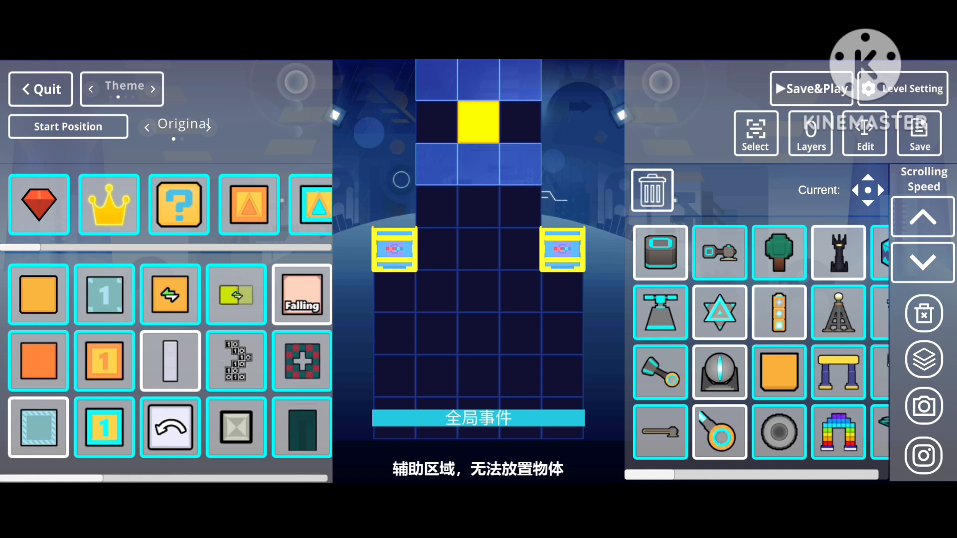
pyautogui.click(152, 88)
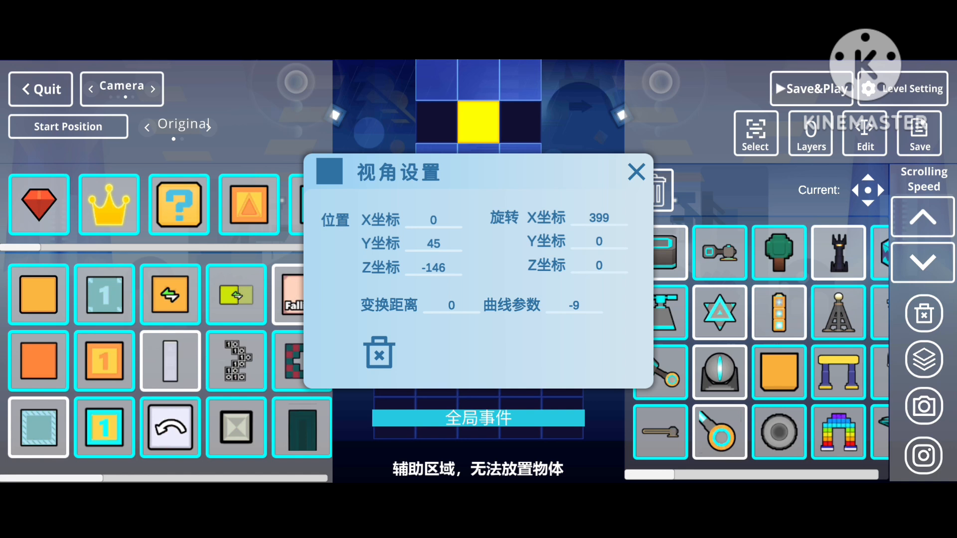
# Edit the camera values to Y 4.5, Z -0.69, rotation X 39.9, curve -0.9.
pyautogui.click(635, 172)
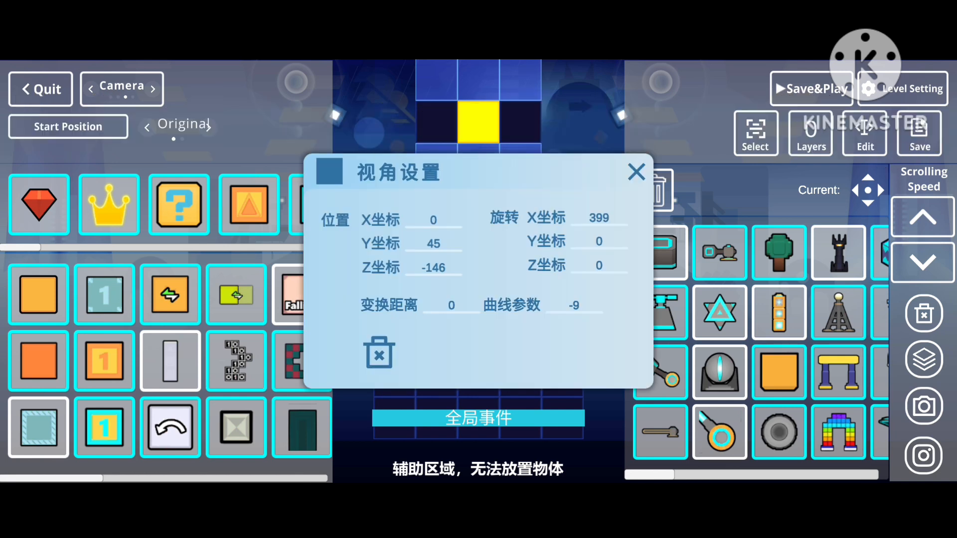
pyautogui.click(636, 171)
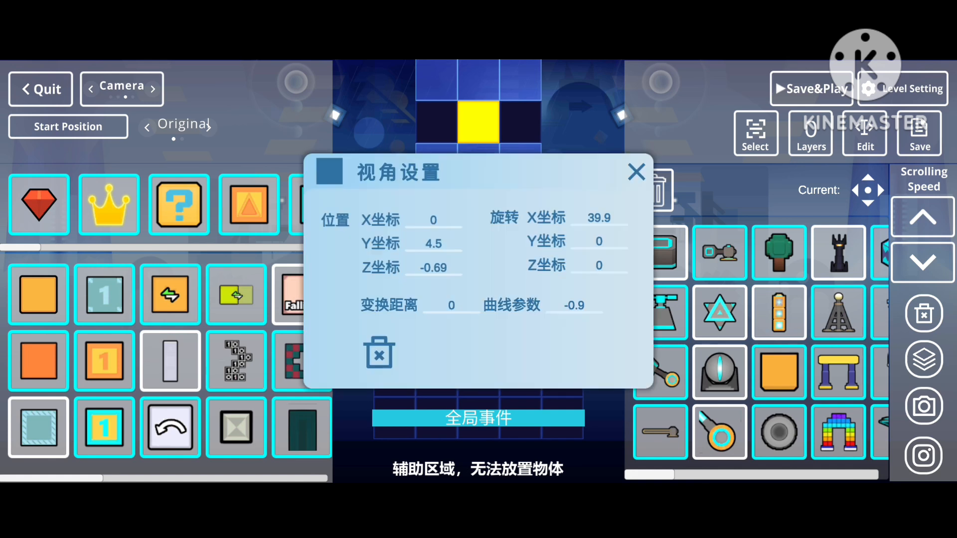
# Close the camera settings dialog, keeping the corrected values, and return to the editor.
pyautogui.click(636, 173)
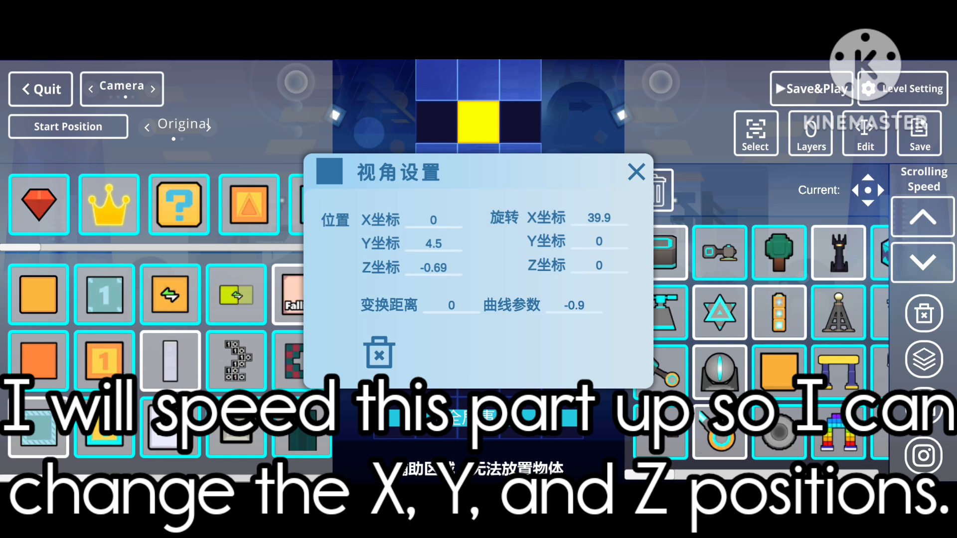
pyautogui.click(636, 173)
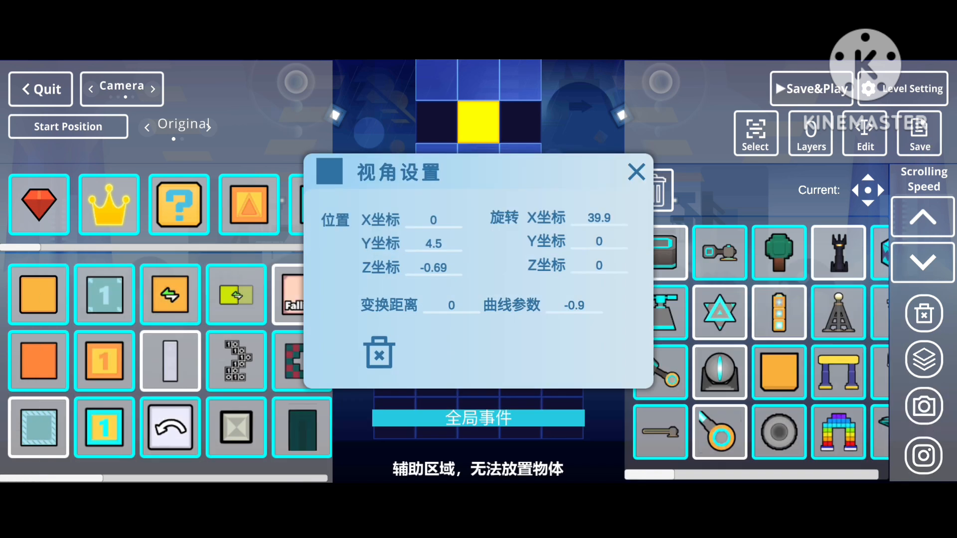
pyautogui.click(635, 172)
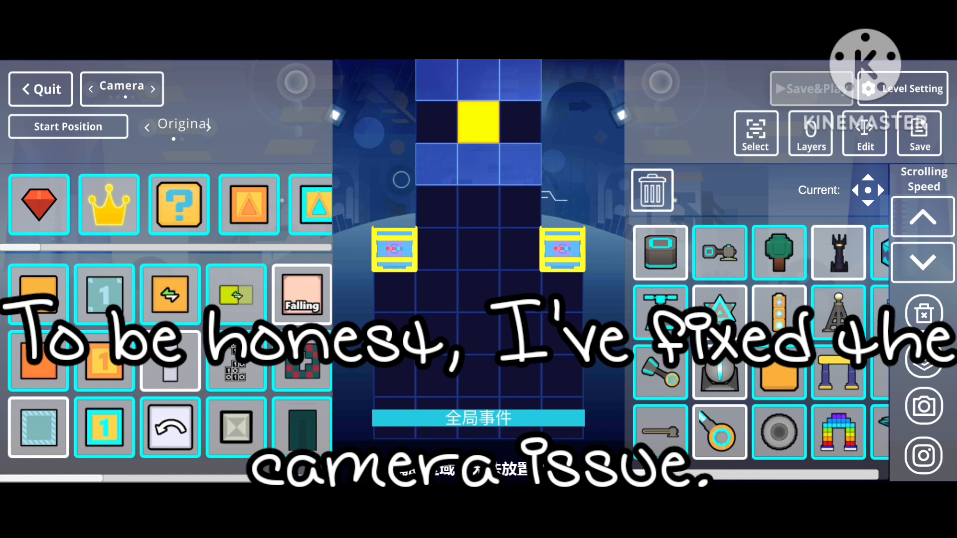
# Save the level and start a playtest with Save&Play.
pyautogui.click(812, 88)
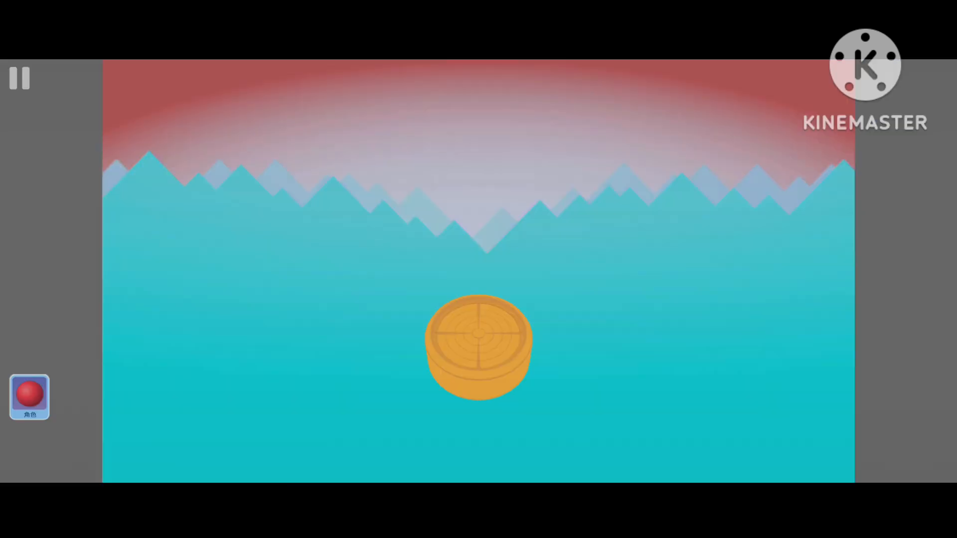